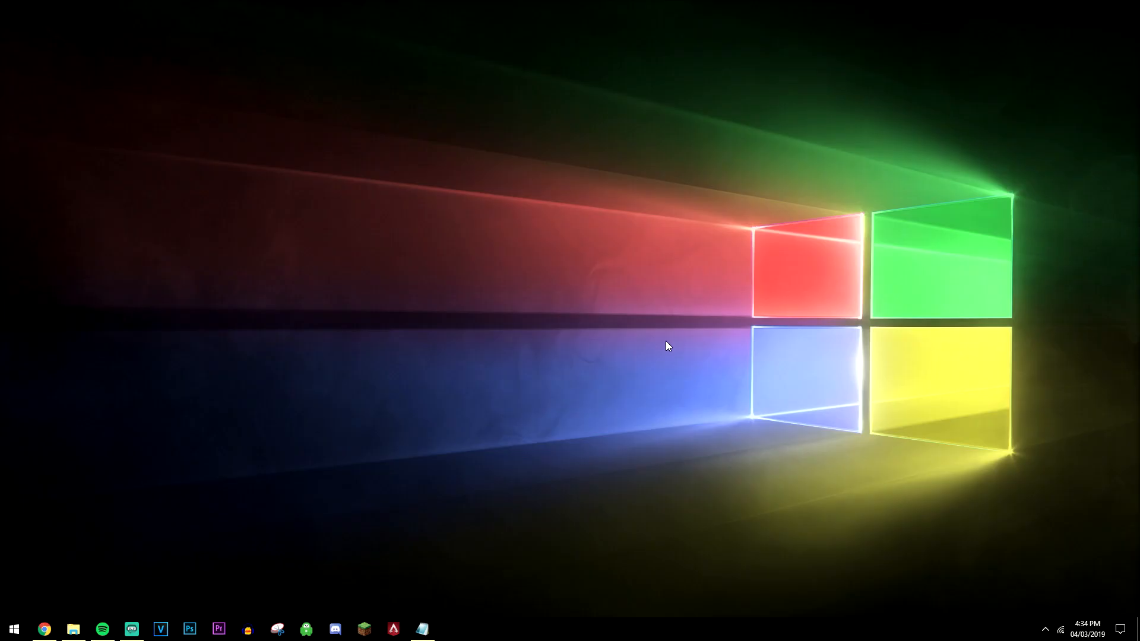
Search Chrome for 'google account' and open the Google Account result.
click(43, 629)
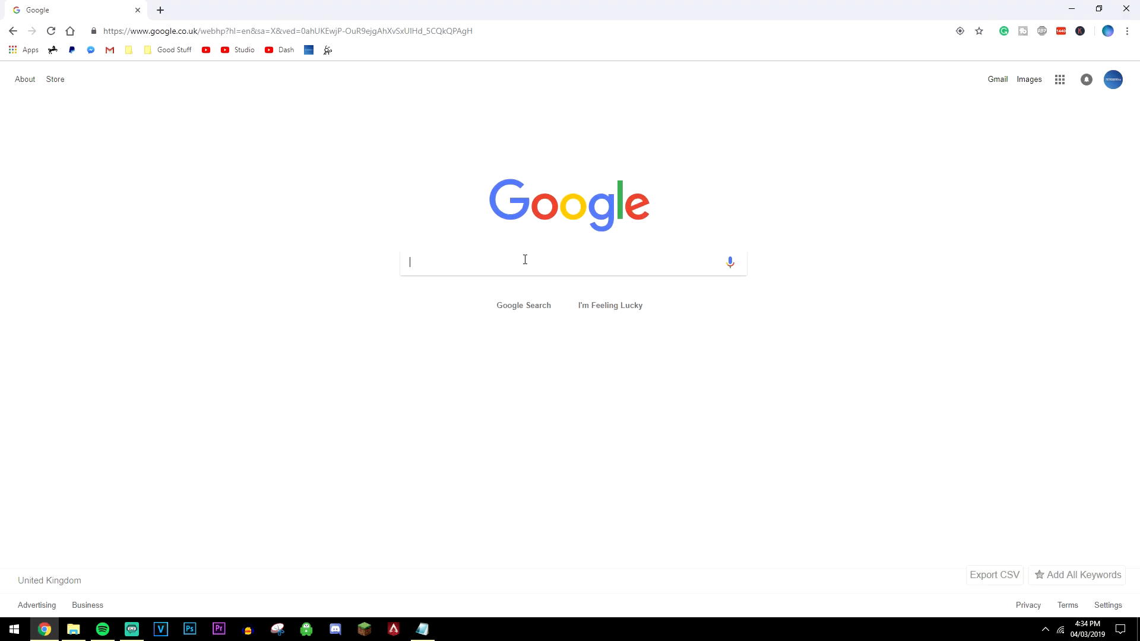
text(google acc)
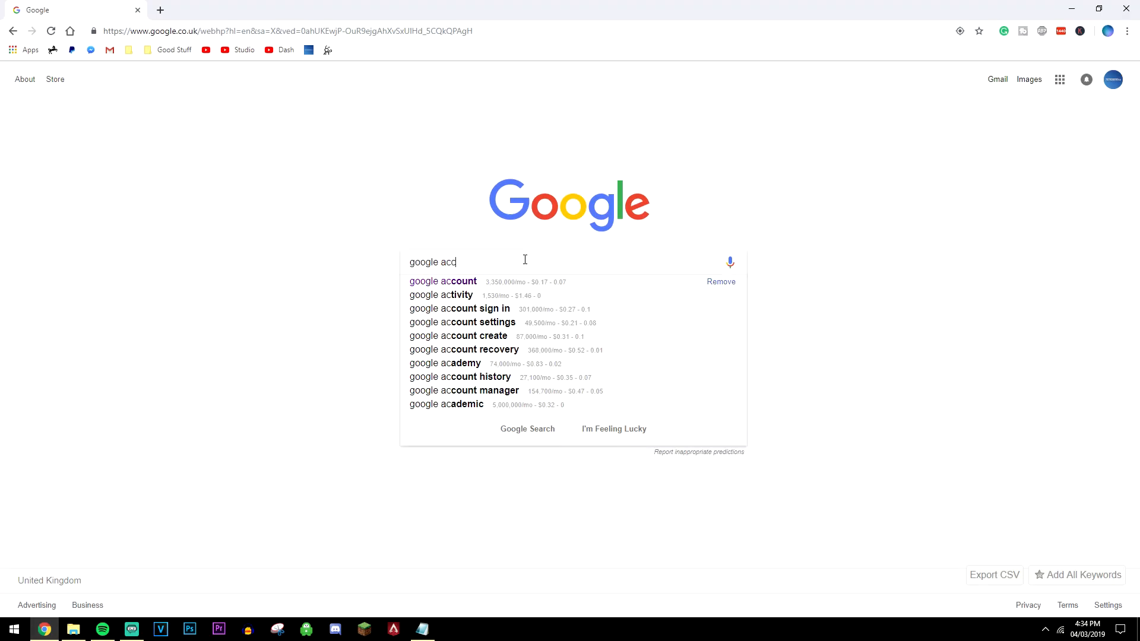
click(442, 281)
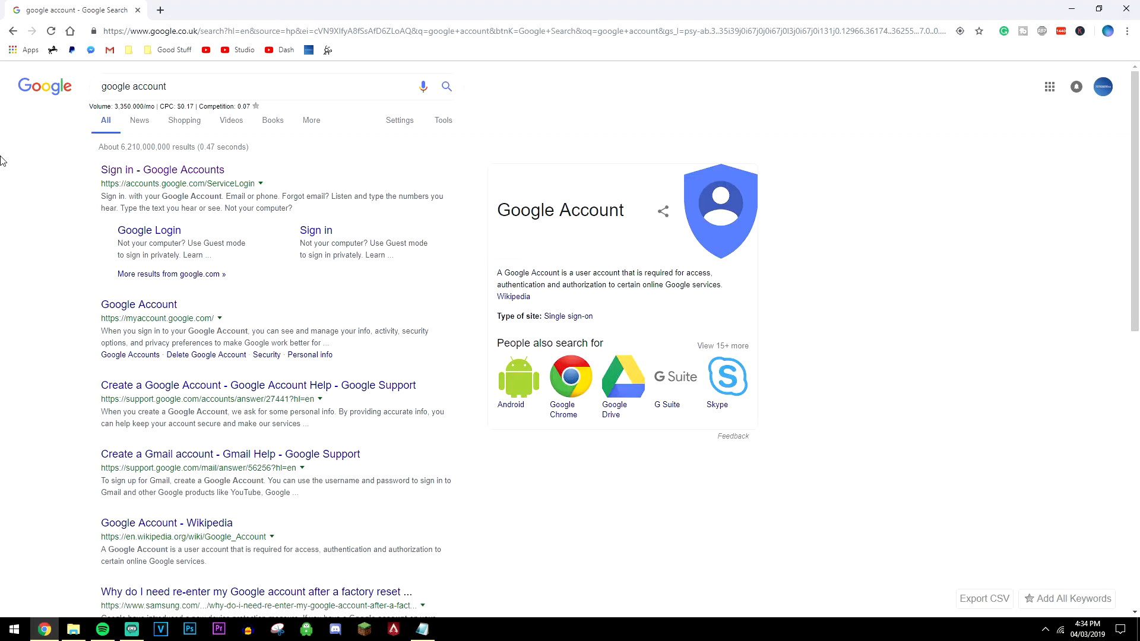
click(138, 304)
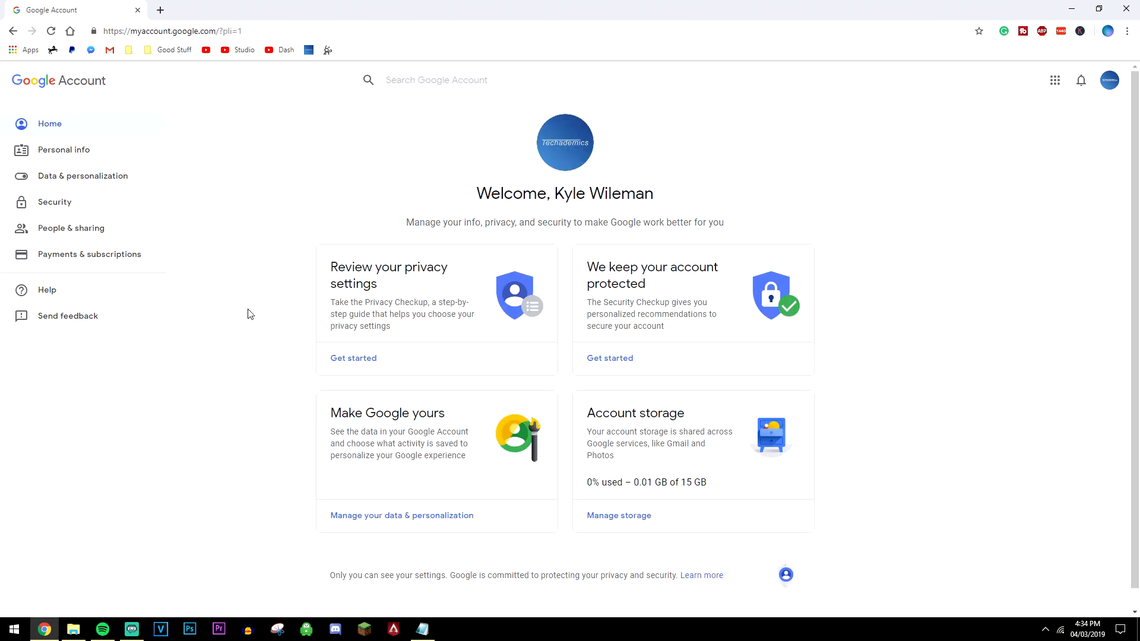
mouse_move(42, 210)
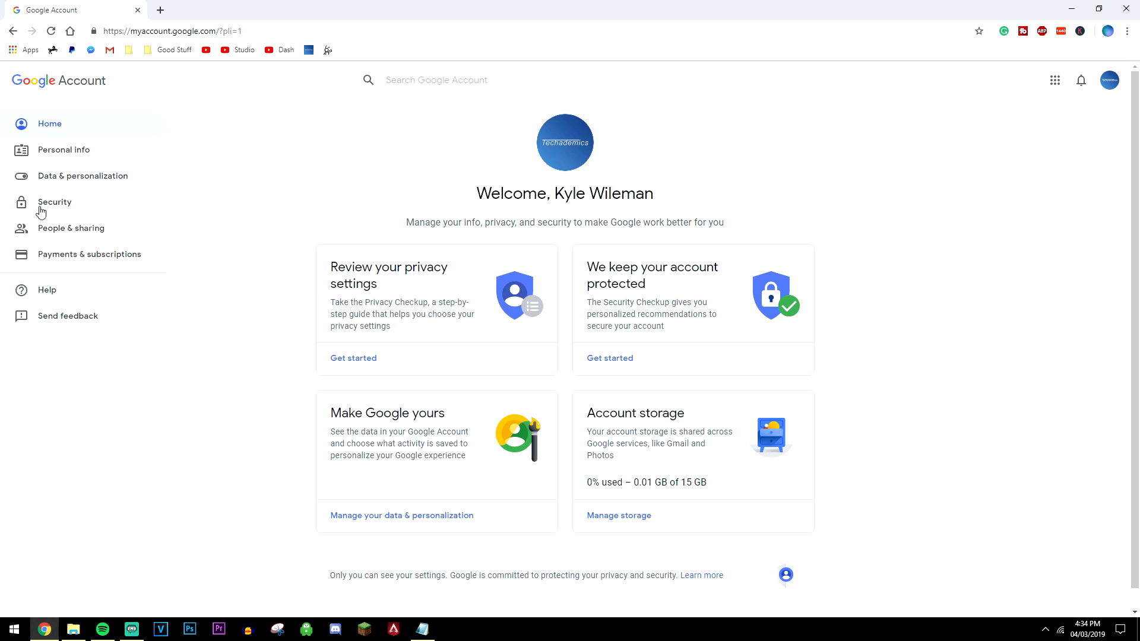
Go to Security, then 2-Step Verification, re-entering the account password.
click(55, 202)
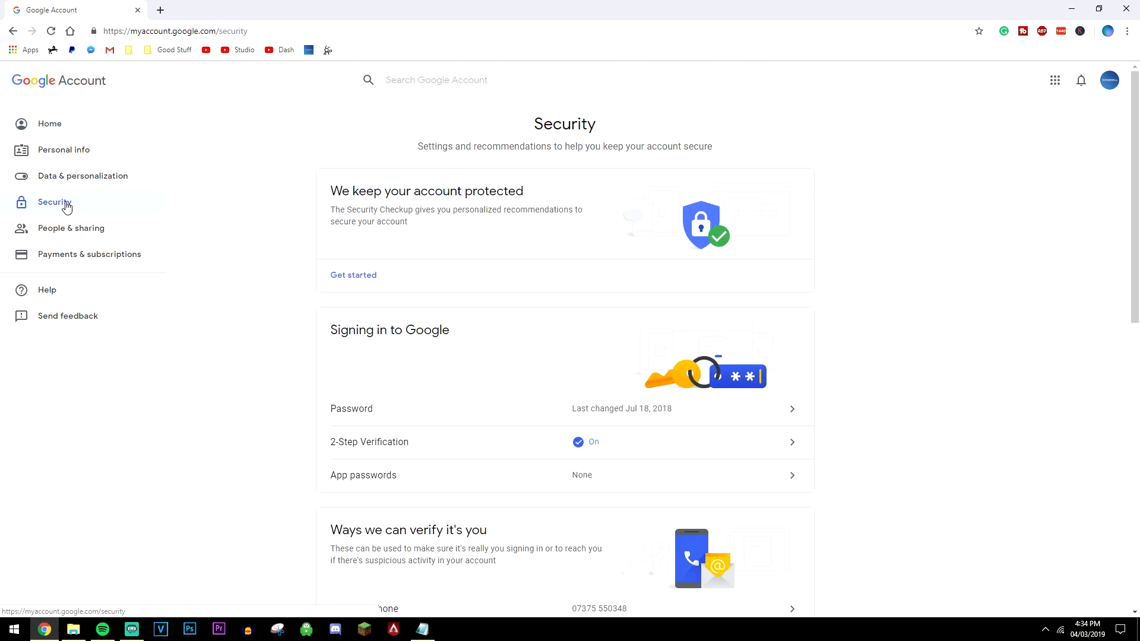
mouse_move(337, 449)
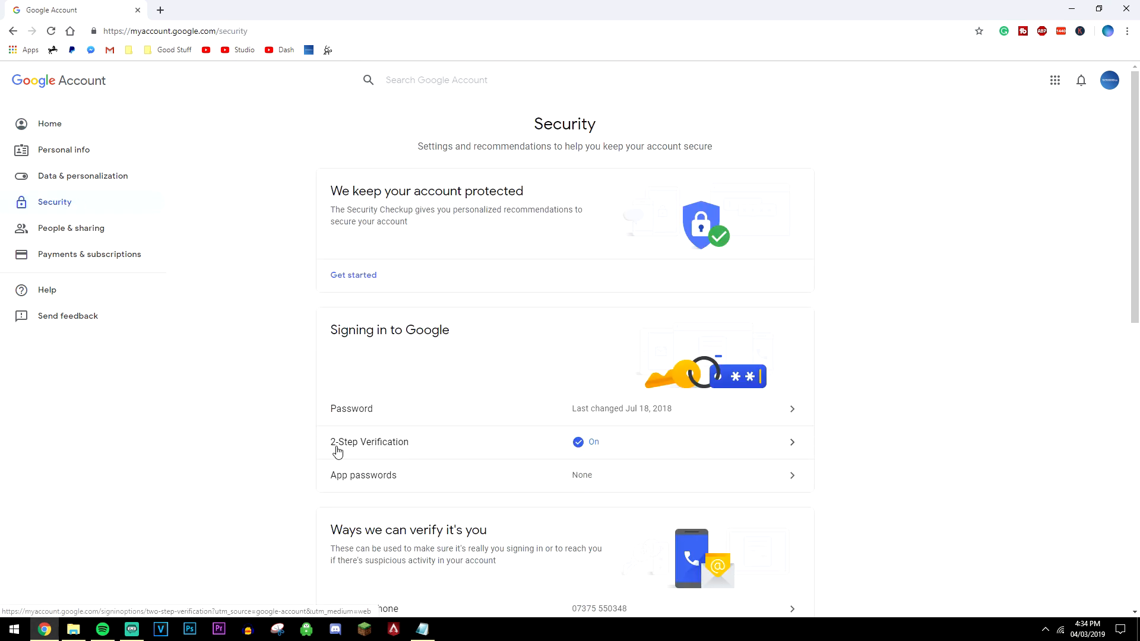
click(369, 441)
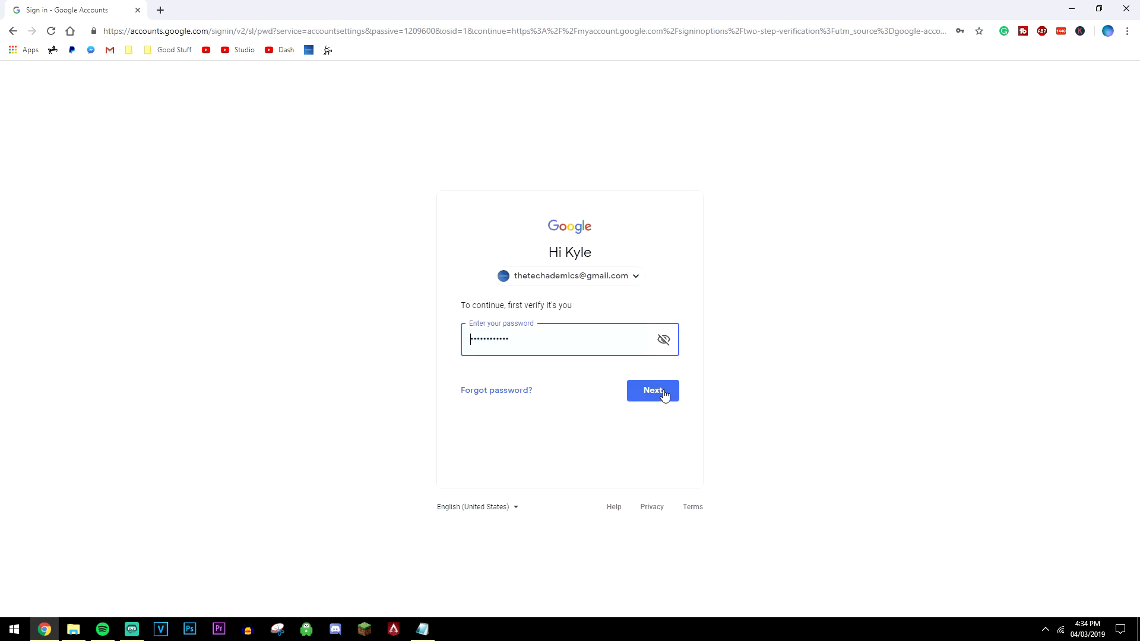
click(651, 390)
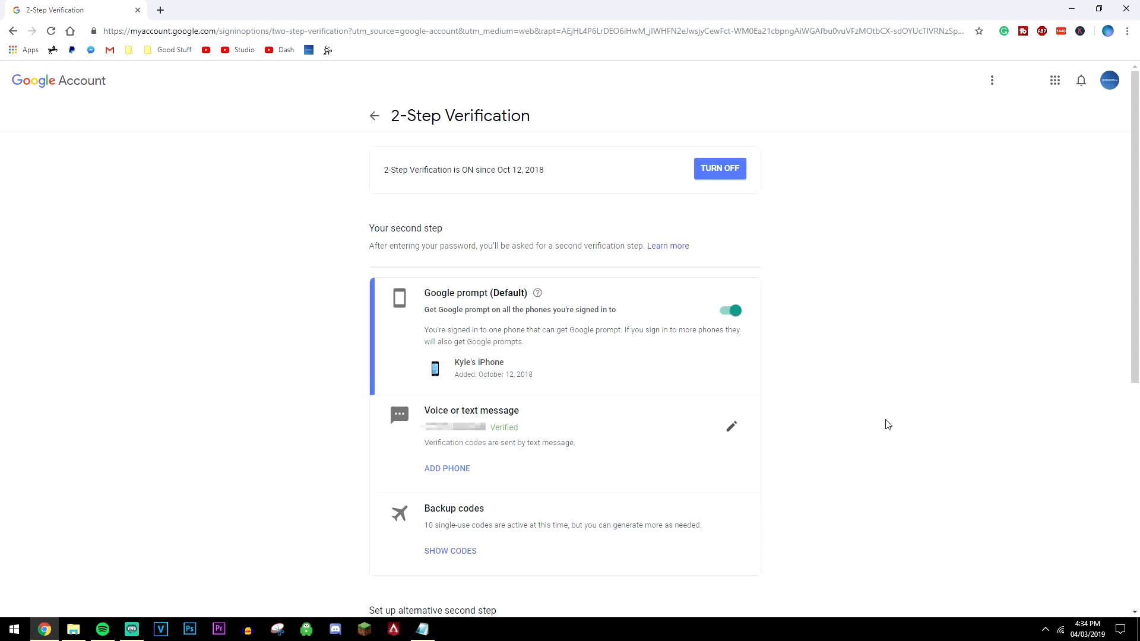
mouse_move(450, 353)
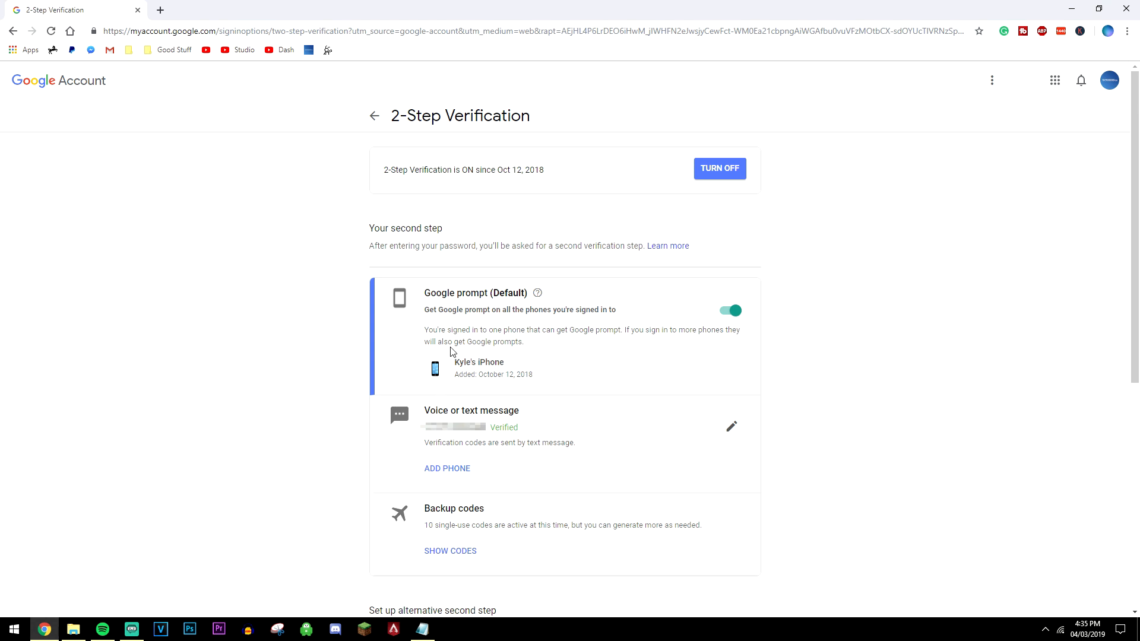
mouse_move(468, 408)
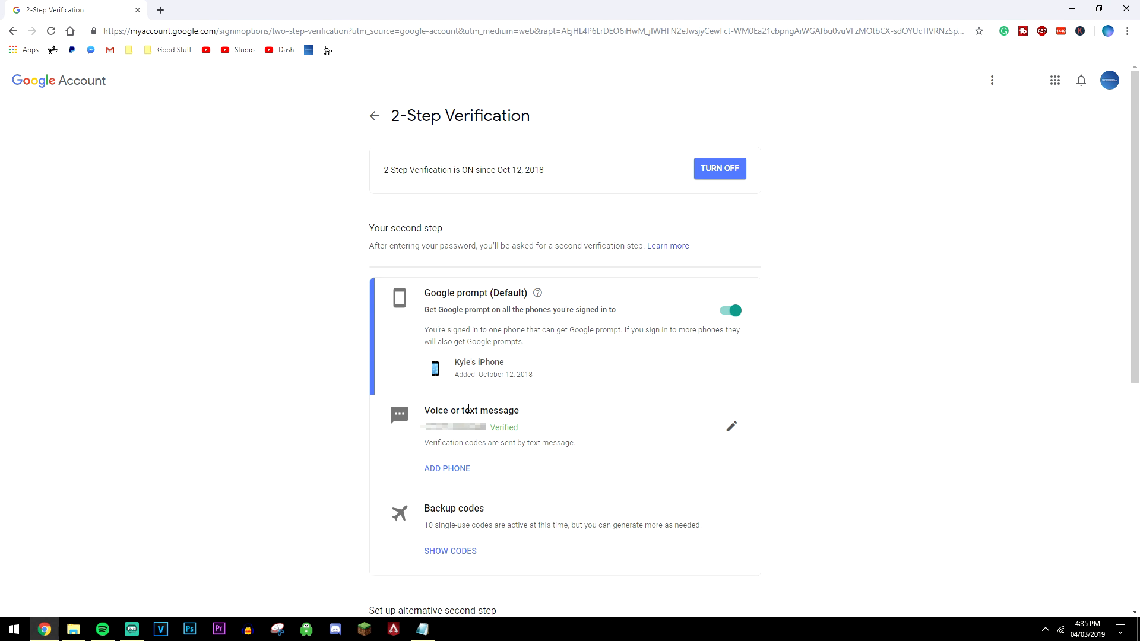
mouse_move(444, 538)
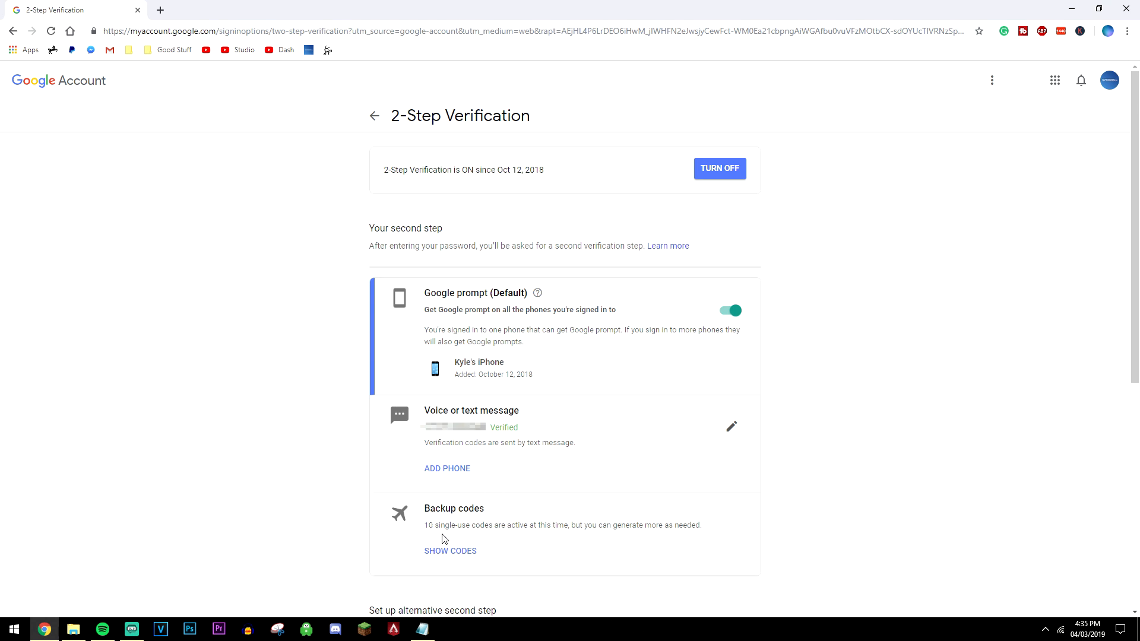
mouse_move(554, 512)
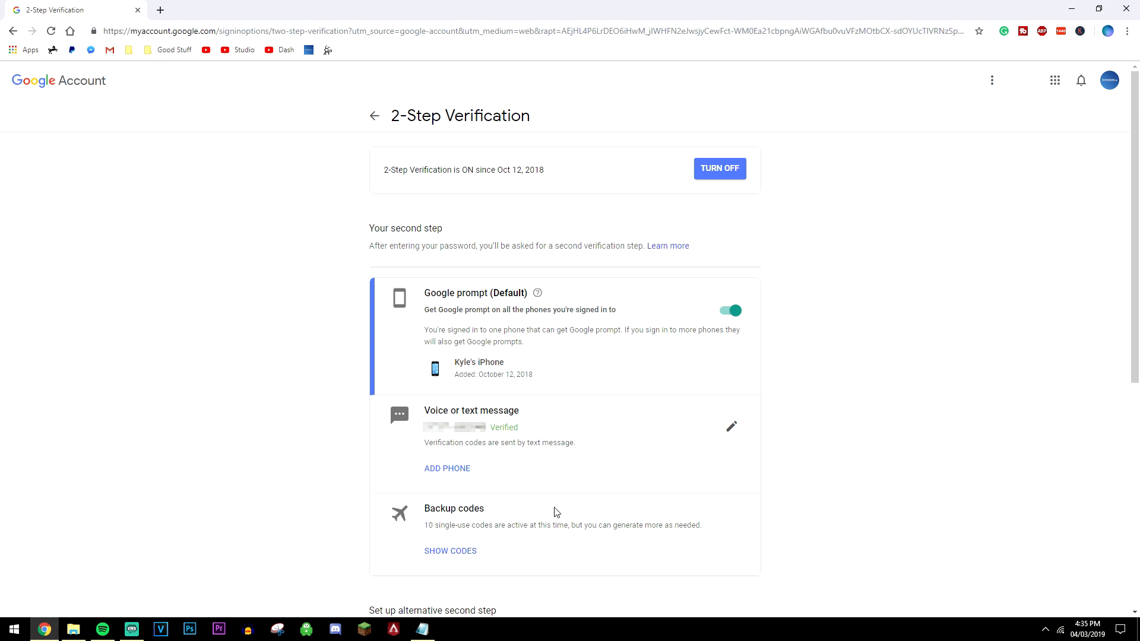
Show the current backup codes under Backup codes.
click(450, 550)
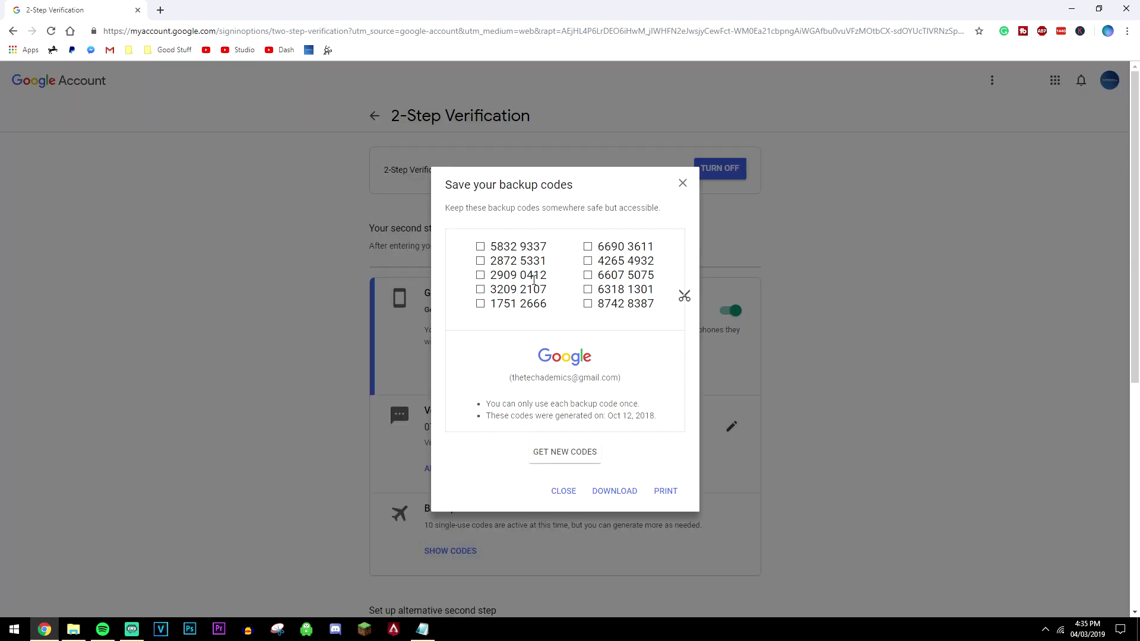
mouse_move(664, 490)
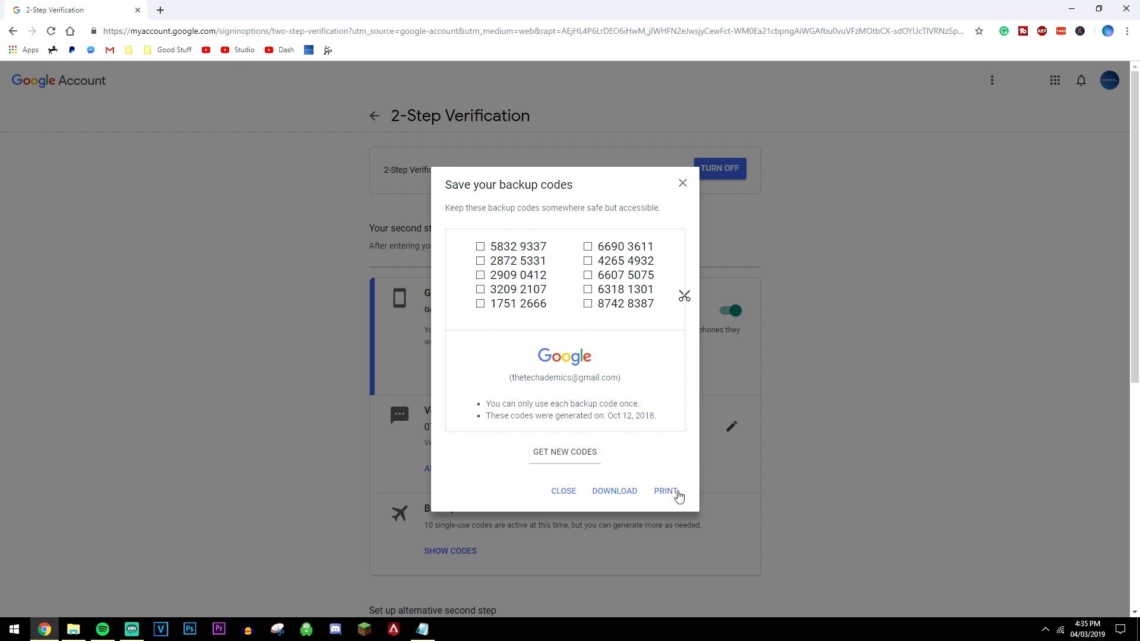
mouse_move(487, 237)
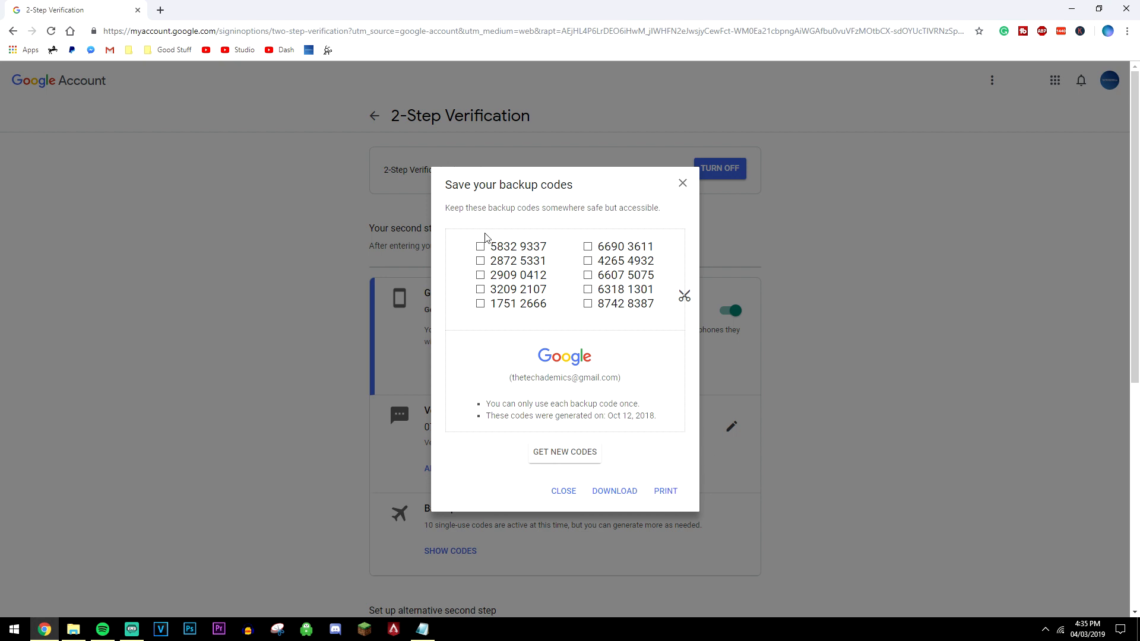
mouse_move(571, 268)
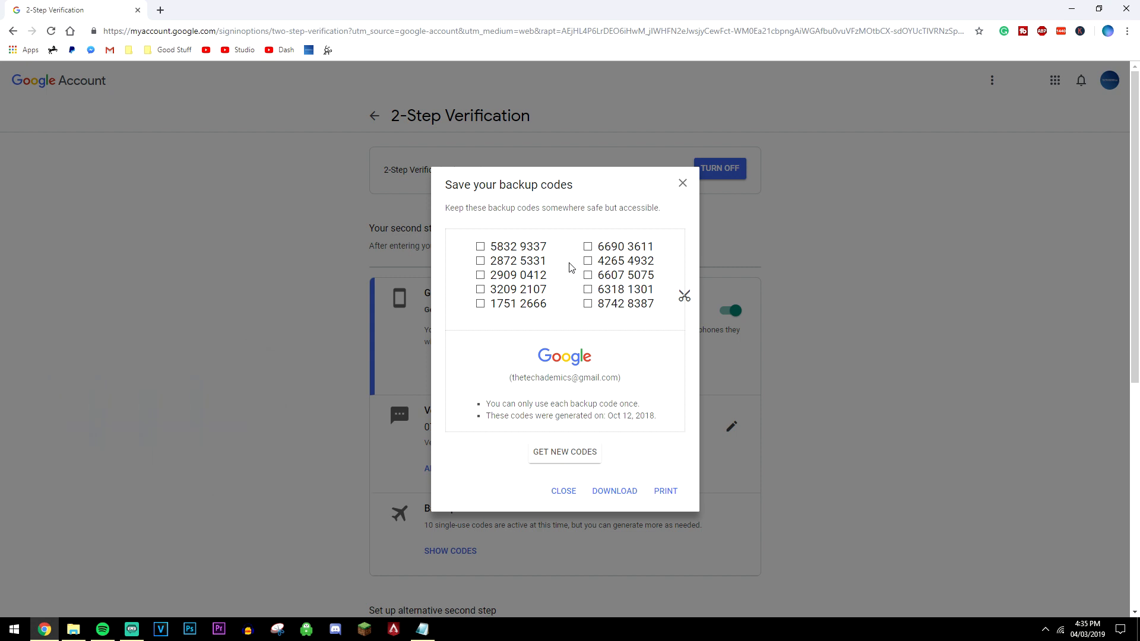
Request new codes from the Save your backup codes dialog.
click(564, 451)
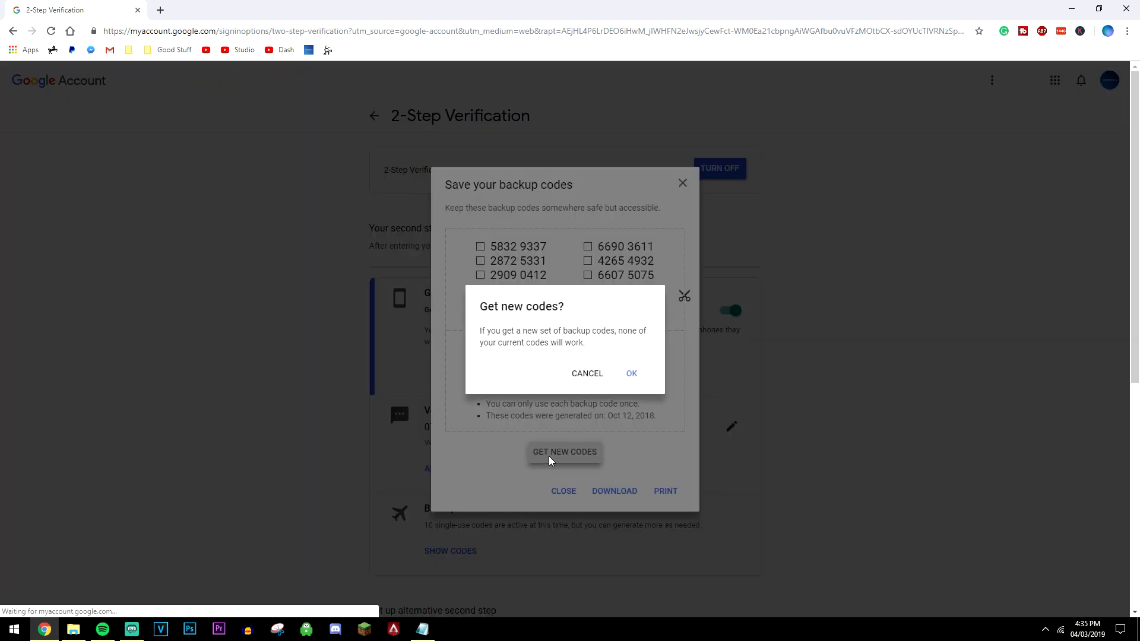
Confirm 'Get new codes?' to generate ten fresh codes dated Mar 4, 2019.
click(630, 373)
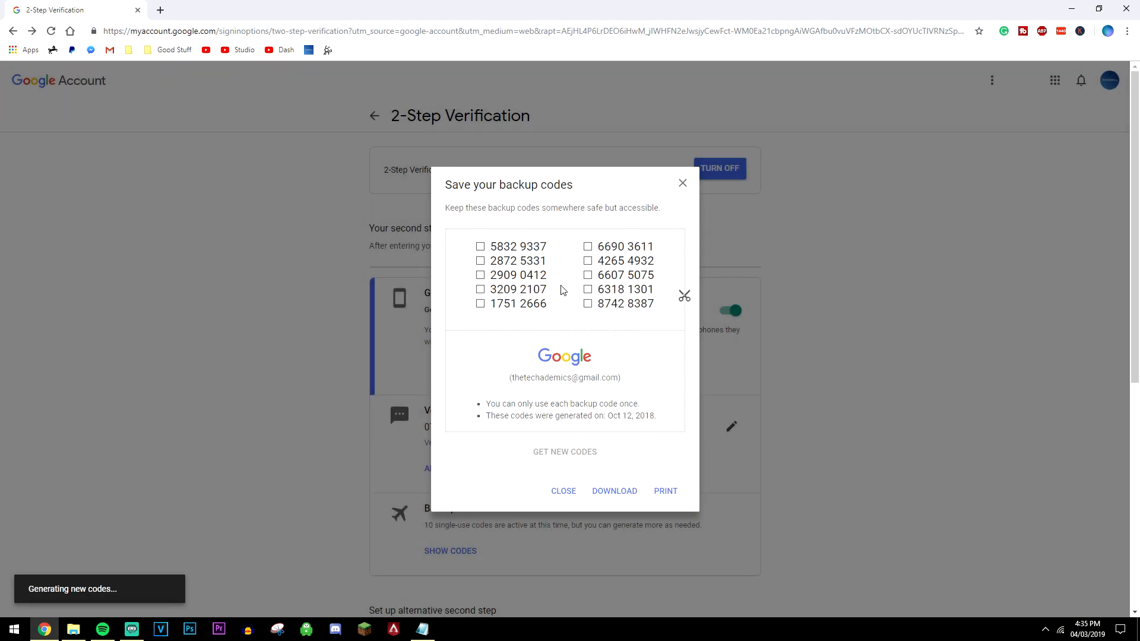
click(564, 451)
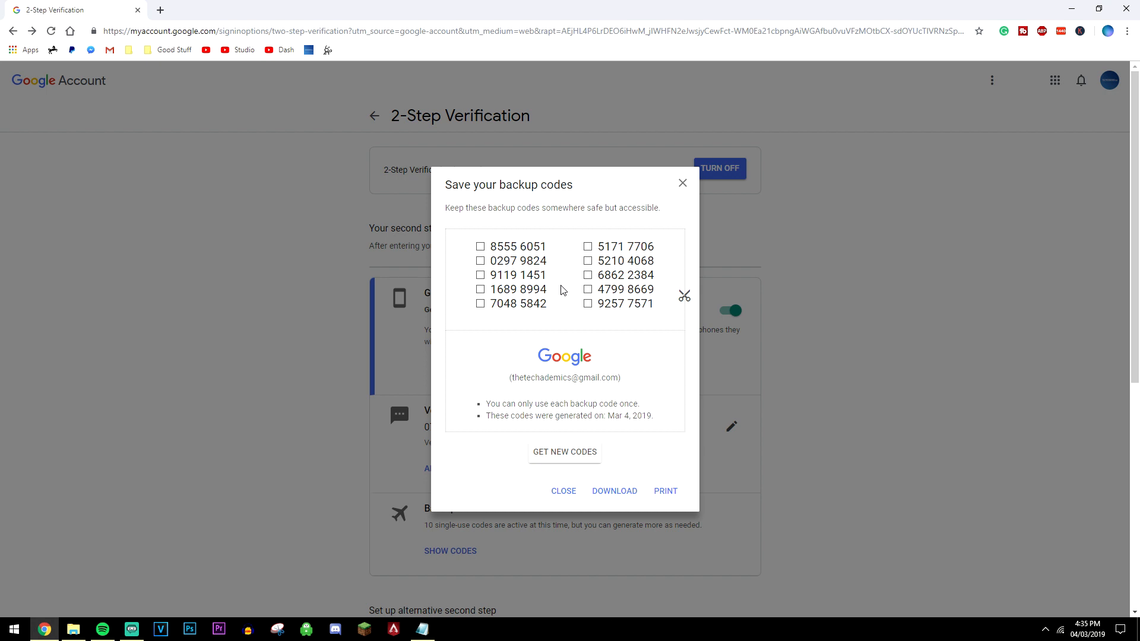